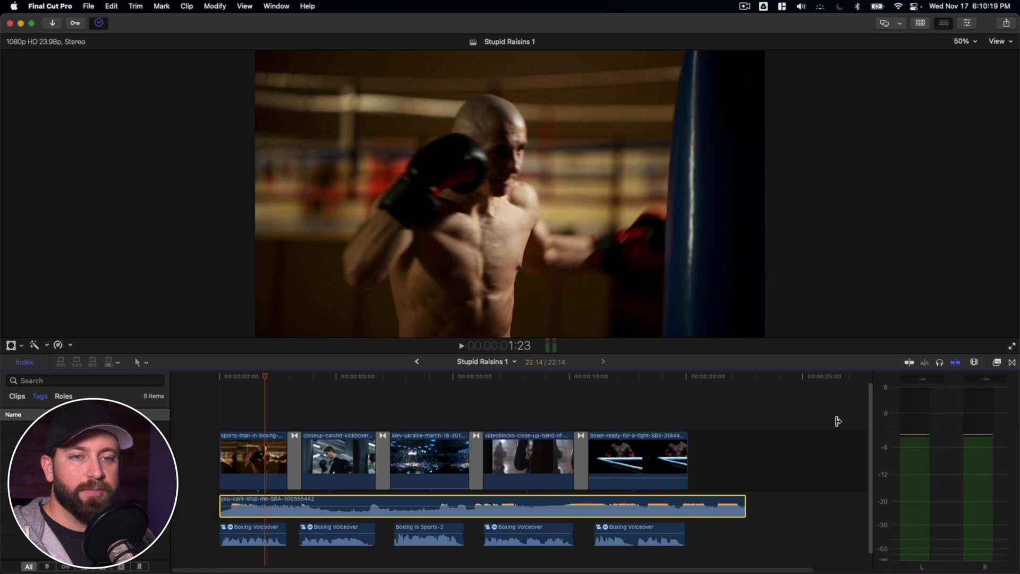
pyautogui.moveTo(873, 411)
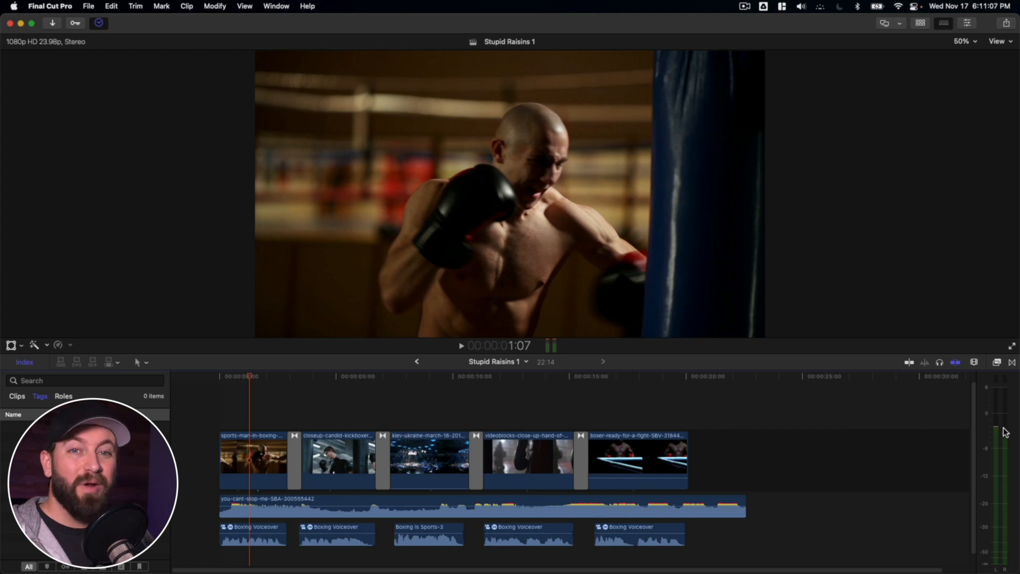
pyautogui.moveTo(325, 380)
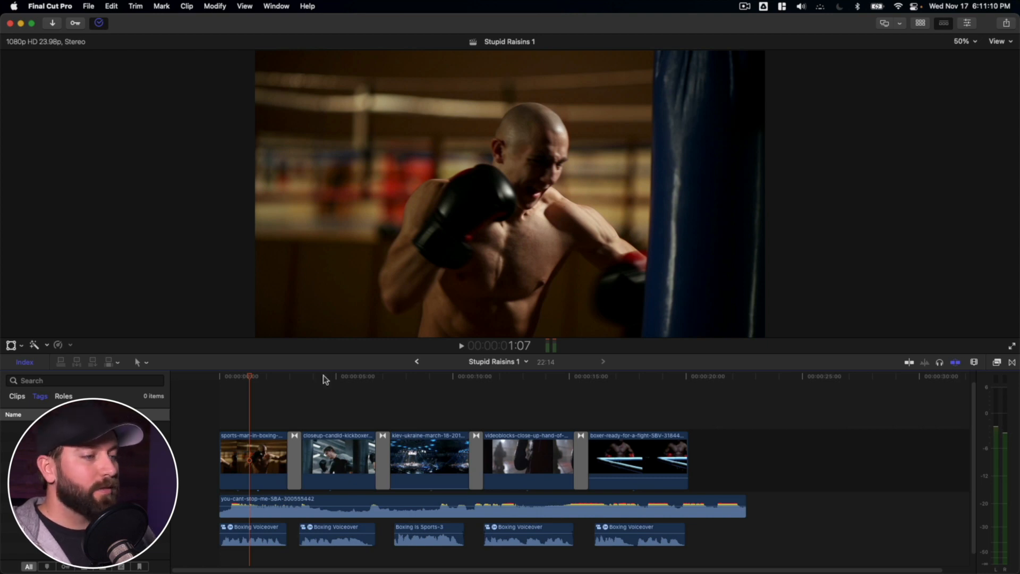
# Apply audio fades to the background music clip and lengthen its fade-out.
pyautogui.click(296, 504)
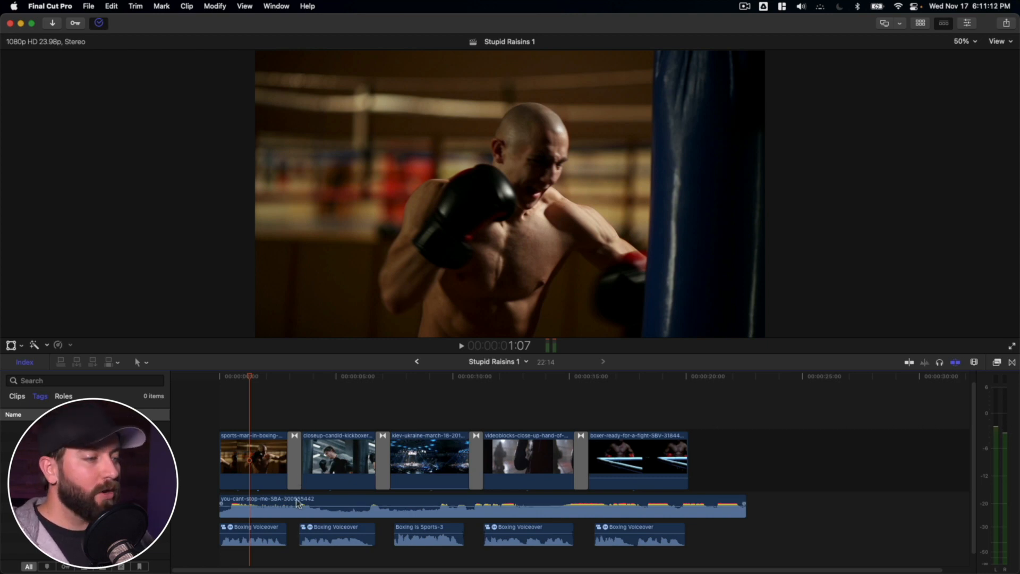
pyautogui.click(482, 506)
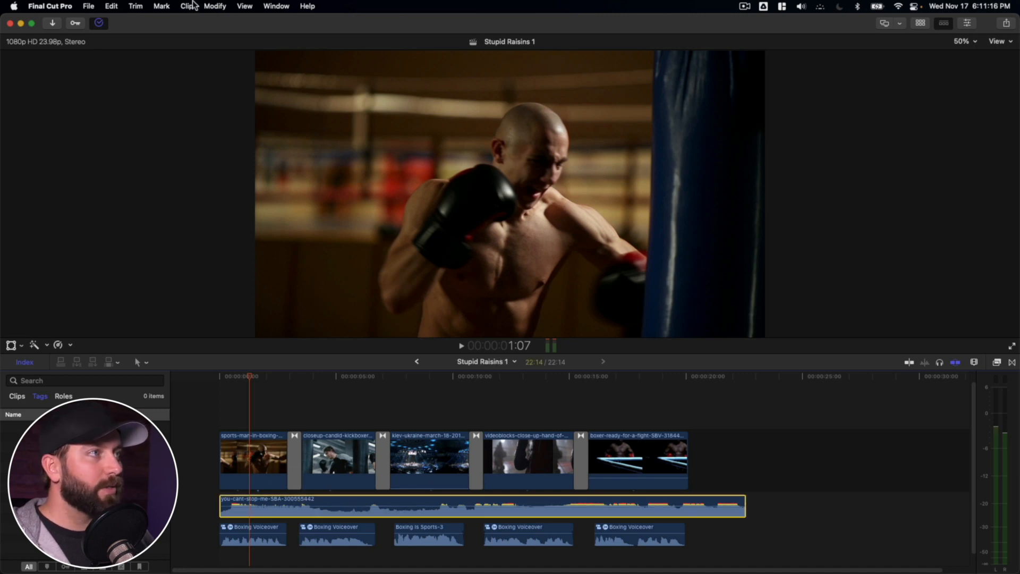
pyautogui.click(214, 6)
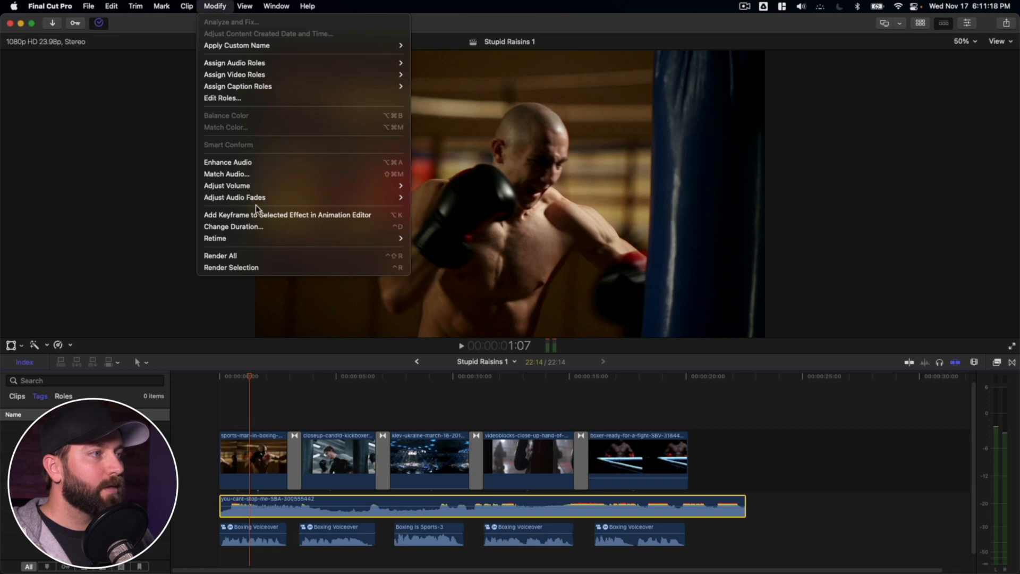
pyautogui.moveTo(373, 200)
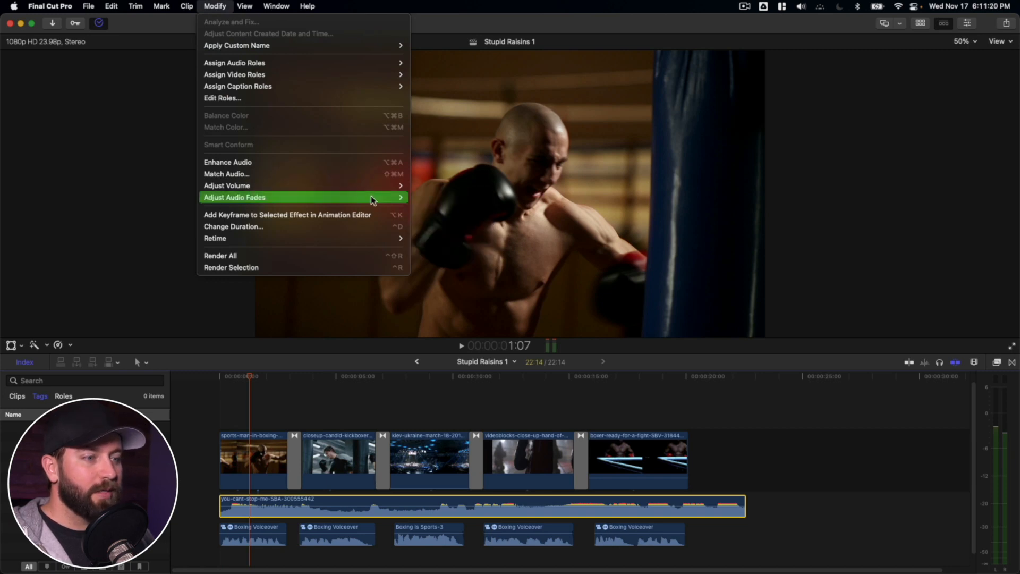
pyautogui.click(432, 209)
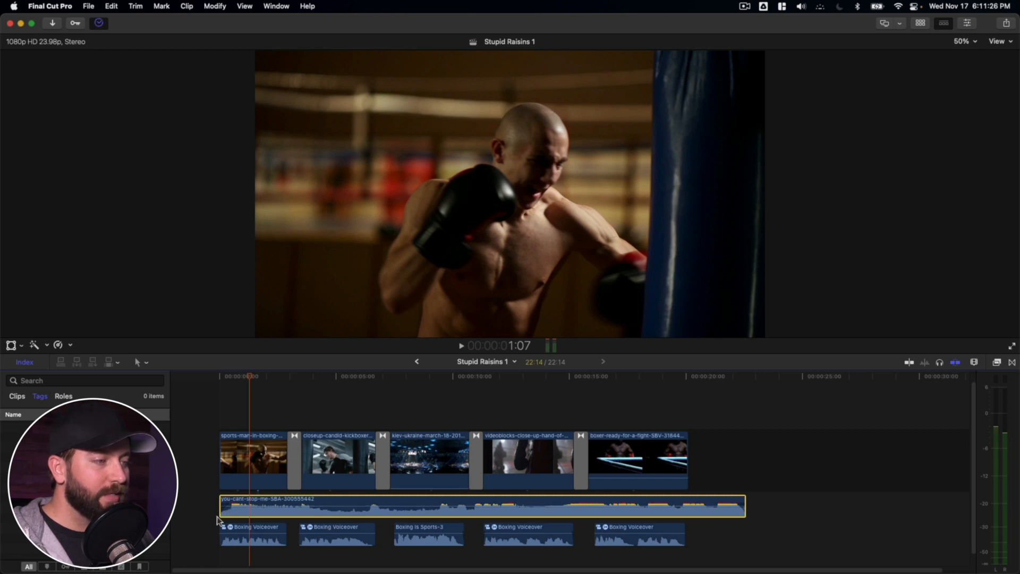
pyautogui.moveTo(747, 517)
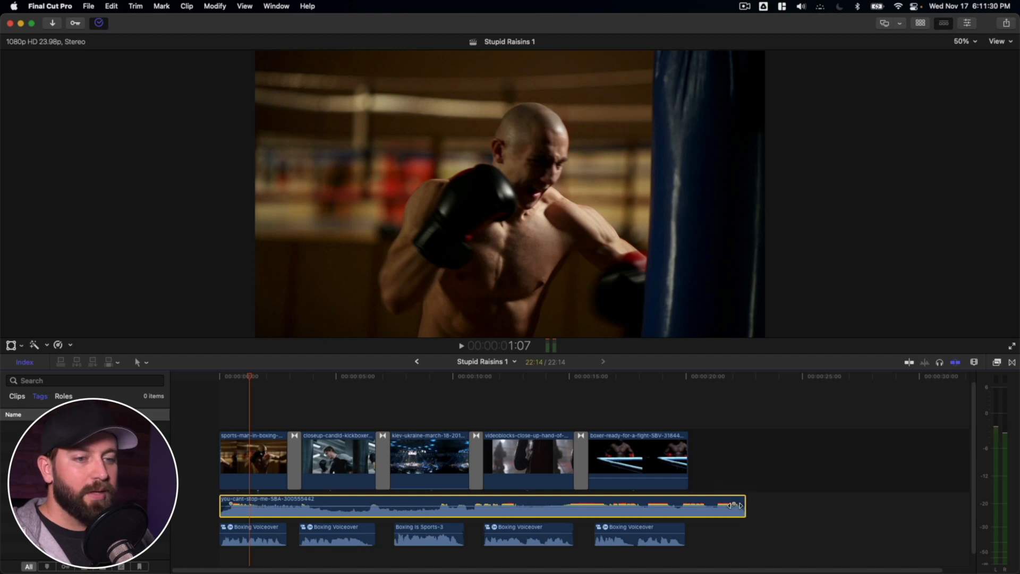
pyautogui.moveTo(742, 505); pyautogui.dragTo(732, 505)
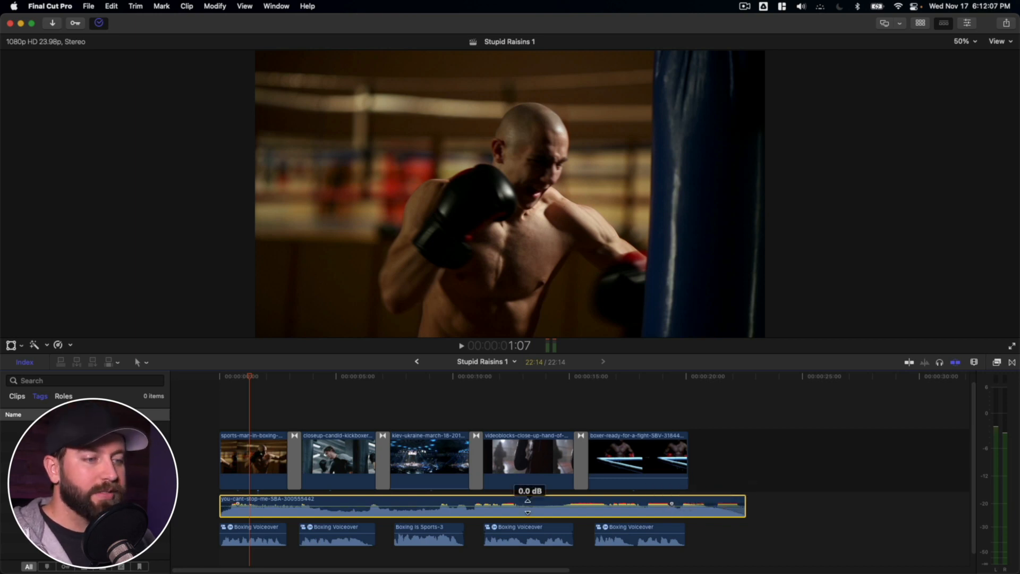
# Drag the music clip's volume line up and down, settling near -6 dB.
pyautogui.moveTo(528, 508); pyautogui.dragTo(527, 501)
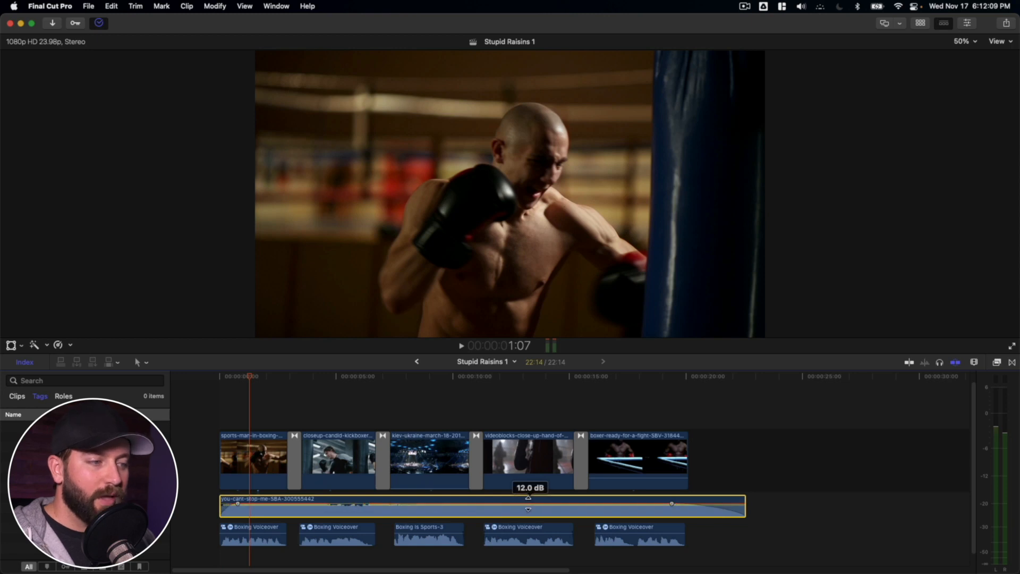
pyautogui.moveTo(529, 502); pyautogui.dragTo(530, 507)
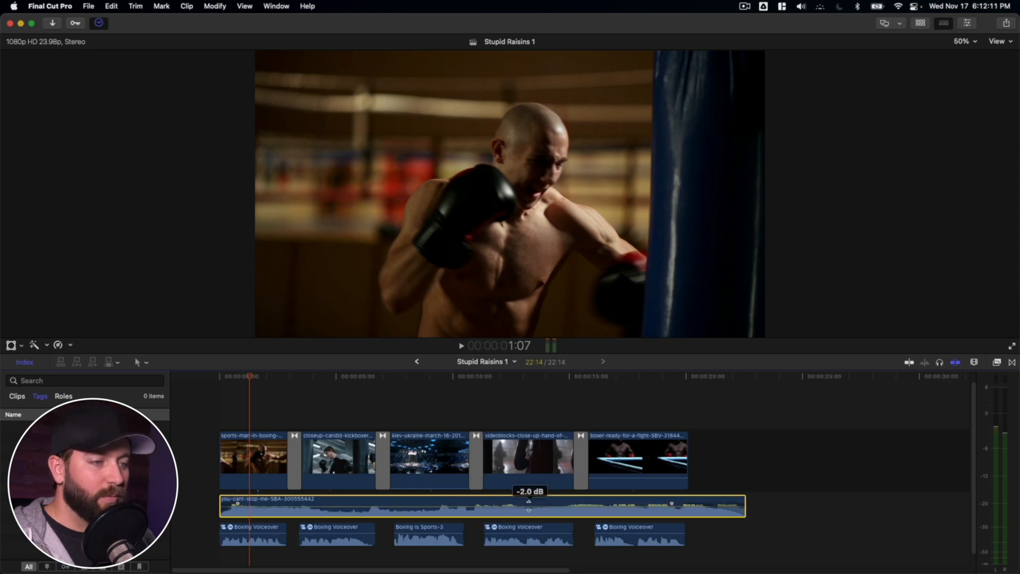
pyautogui.moveTo(530, 501); pyautogui.dragTo(529, 507)
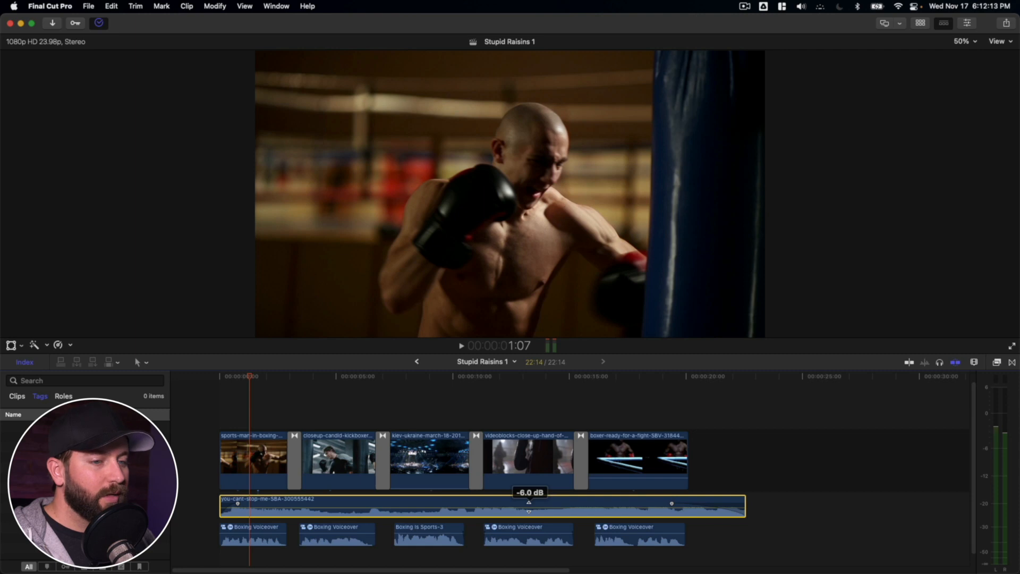
pyautogui.moveTo(528, 507); pyautogui.dragTo(528, 510)
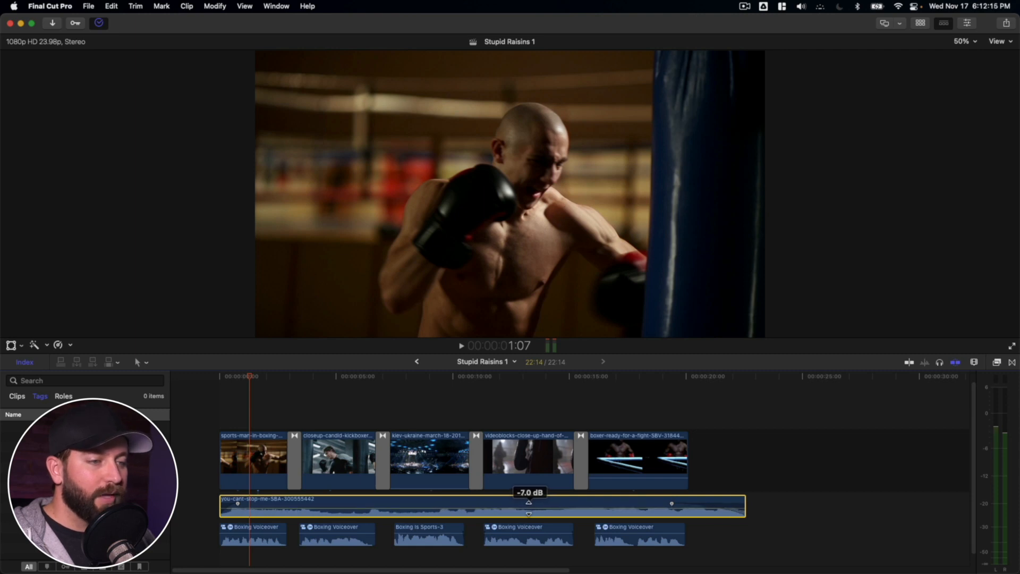
pyautogui.moveTo(528, 504); pyautogui.dragTo(528, 501)
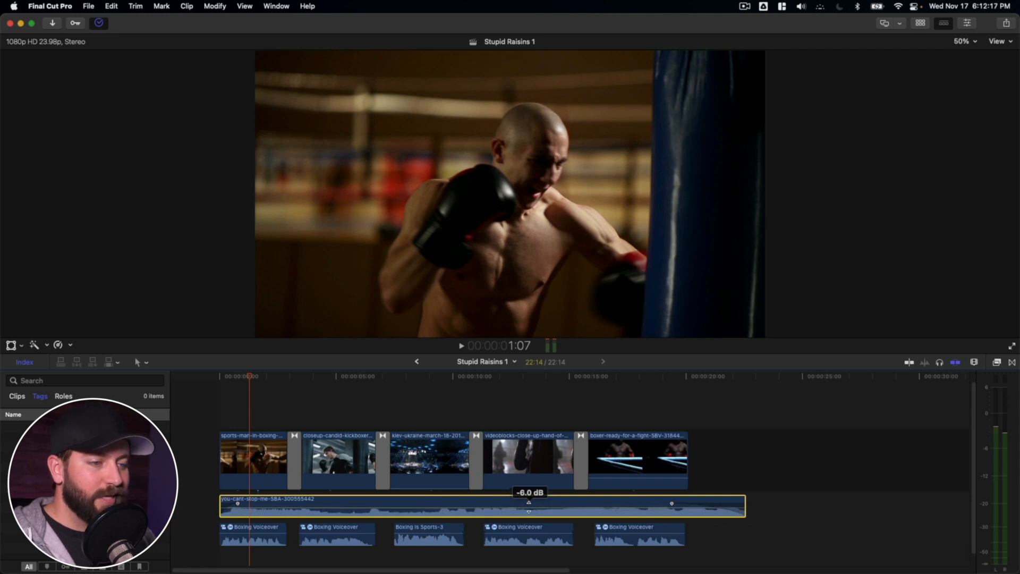
pyautogui.moveTo(529, 502); pyautogui.dragTo(529, 507)
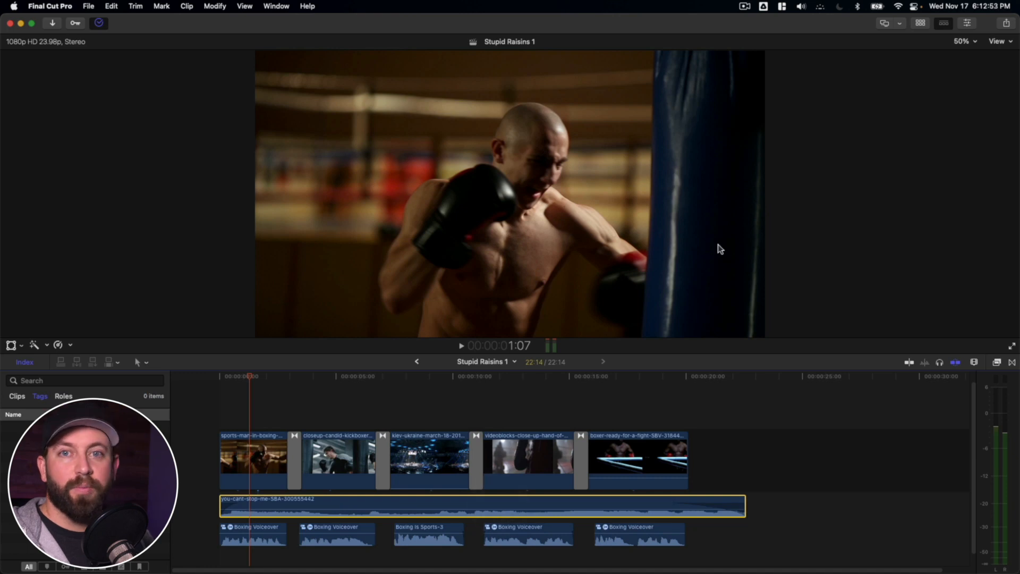
pyautogui.moveTo(948, 56)
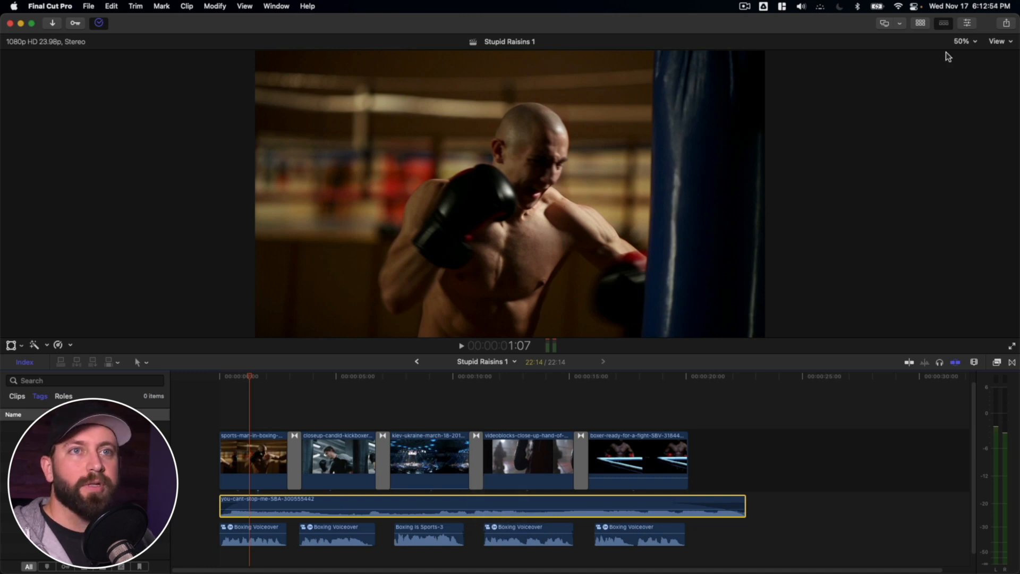
# Set the music clip's volume to -7.0 dB with the audio inspector's Volume slider.
pyautogui.click(968, 23)
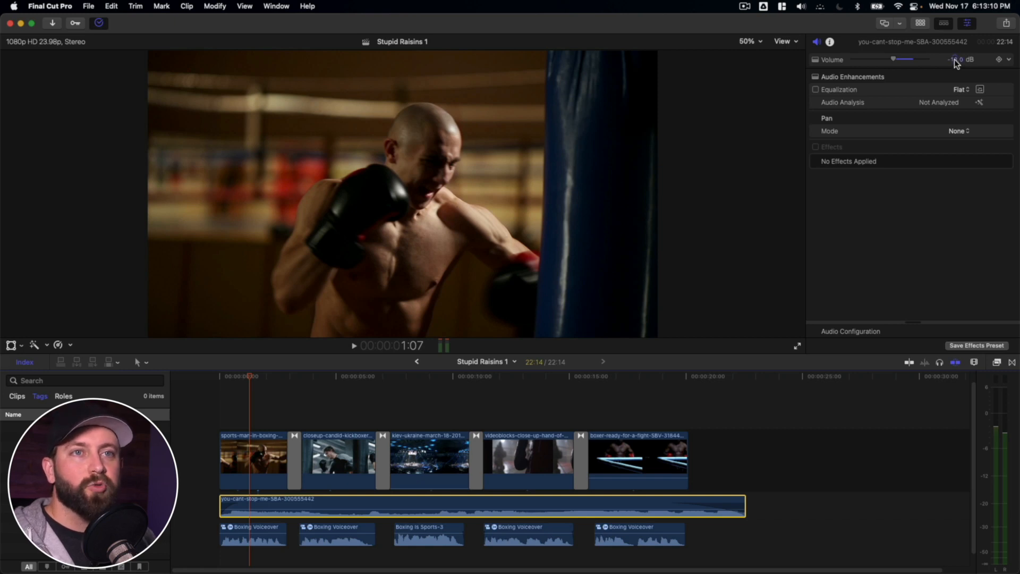
pyautogui.moveTo(893, 59); pyautogui.dragTo(892, 59)
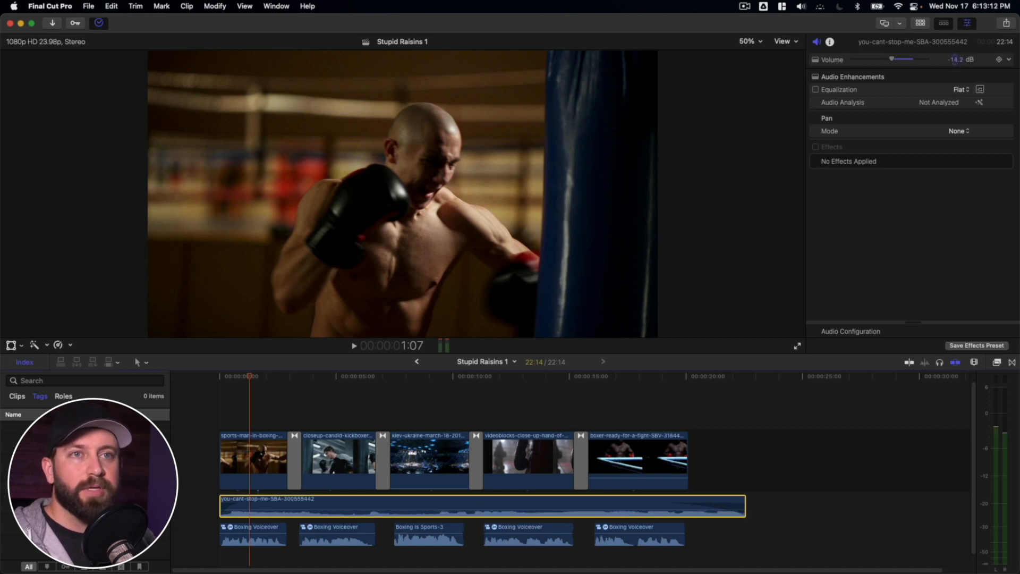
pyautogui.moveTo(891, 59); pyautogui.dragTo(910, 59)
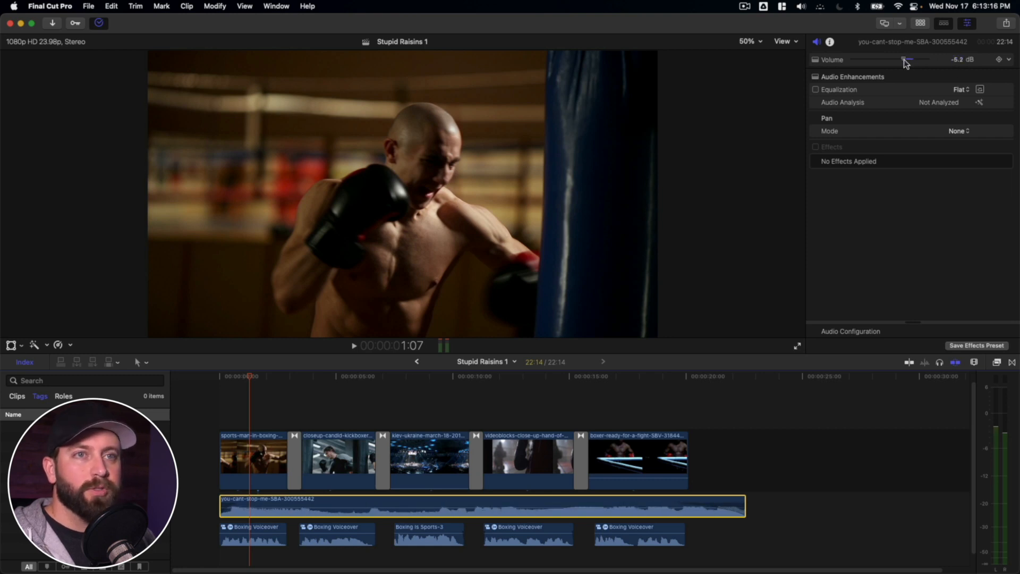
pyautogui.moveTo(904, 59); pyautogui.dragTo(900, 59)
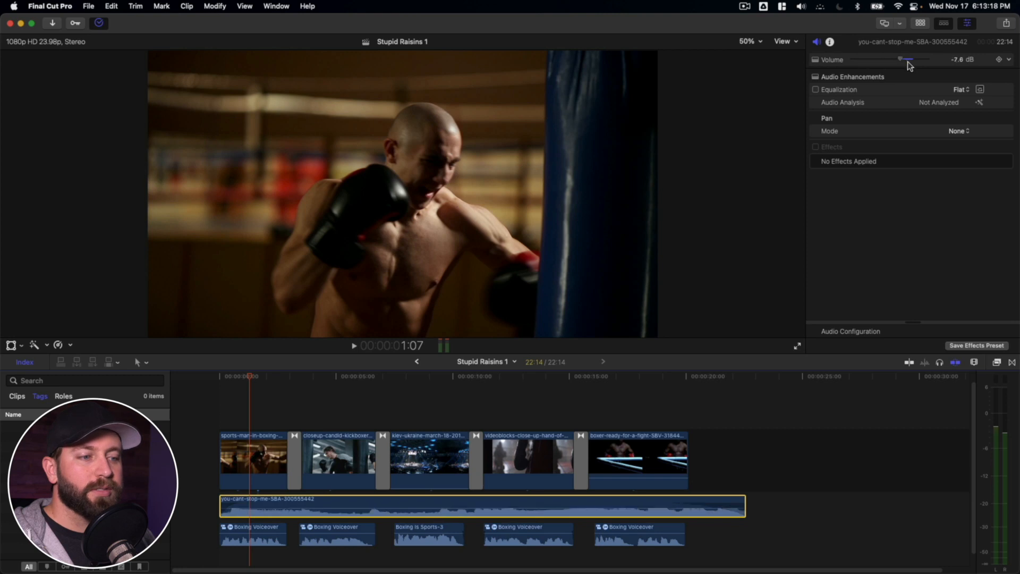
pyautogui.moveTo(901, 59); pyautogui.dragTo(917, 59)
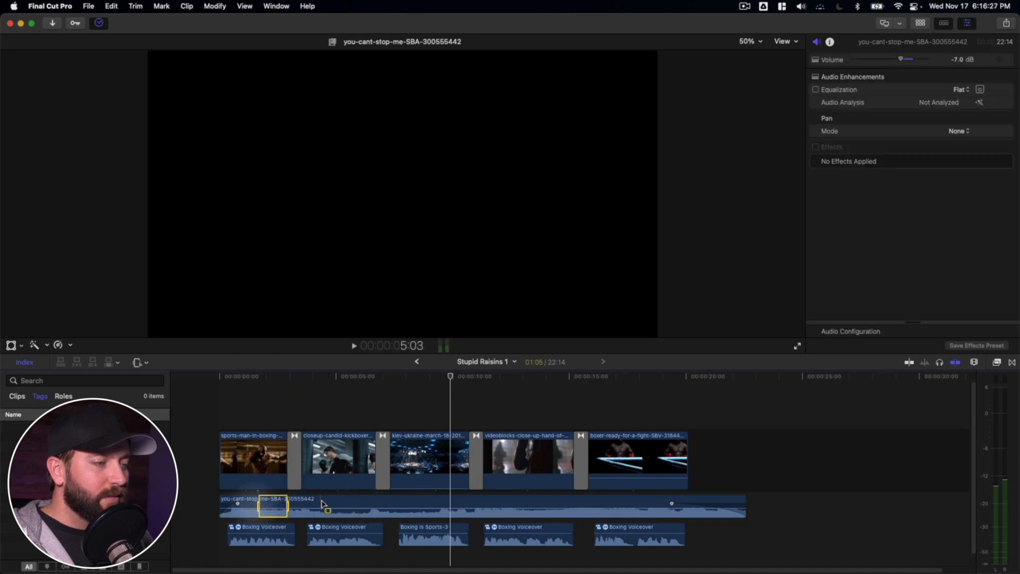
# Select a range of the music clip where the first voiceover starts.
pyautogui.click(429, 456)
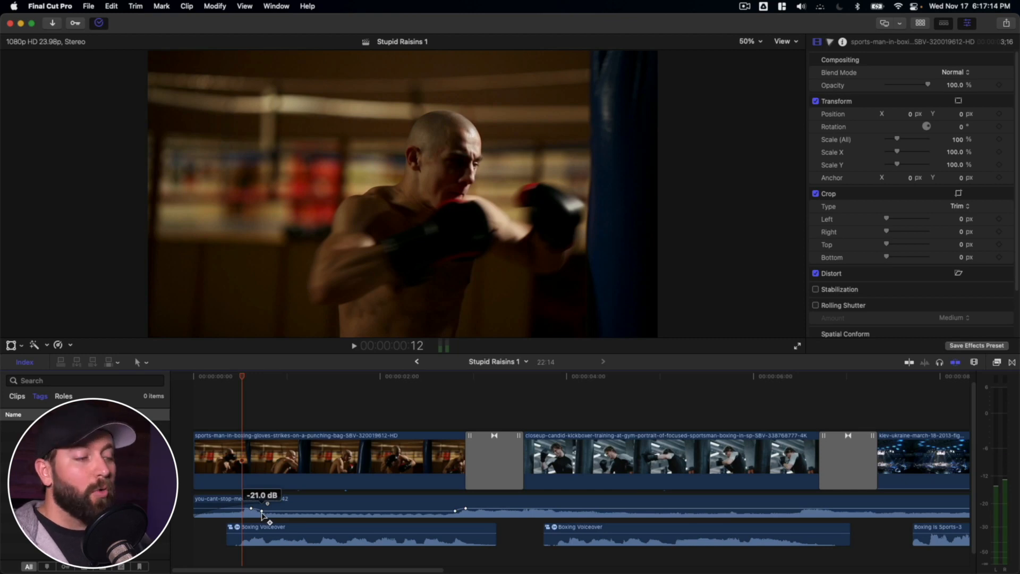
# Pull the music down under the first voiceover and reposition the dip's start and end keyframes.
pyautogui.moveTo(252, 510); pyautogui.dragTo(254, 504)
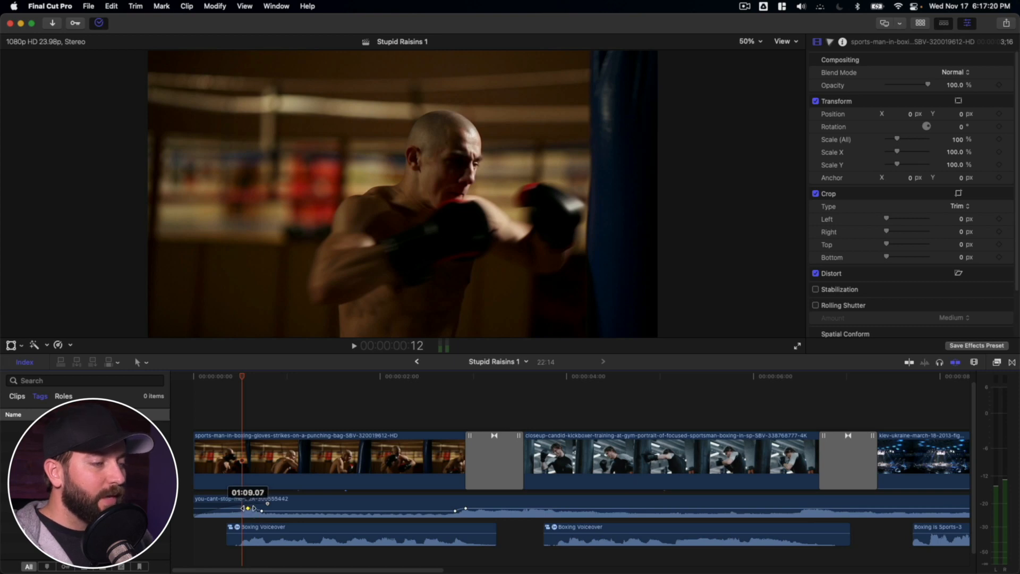
pyautogui.moveTo(246, 508); pyautogui.dragTo(264, 508)
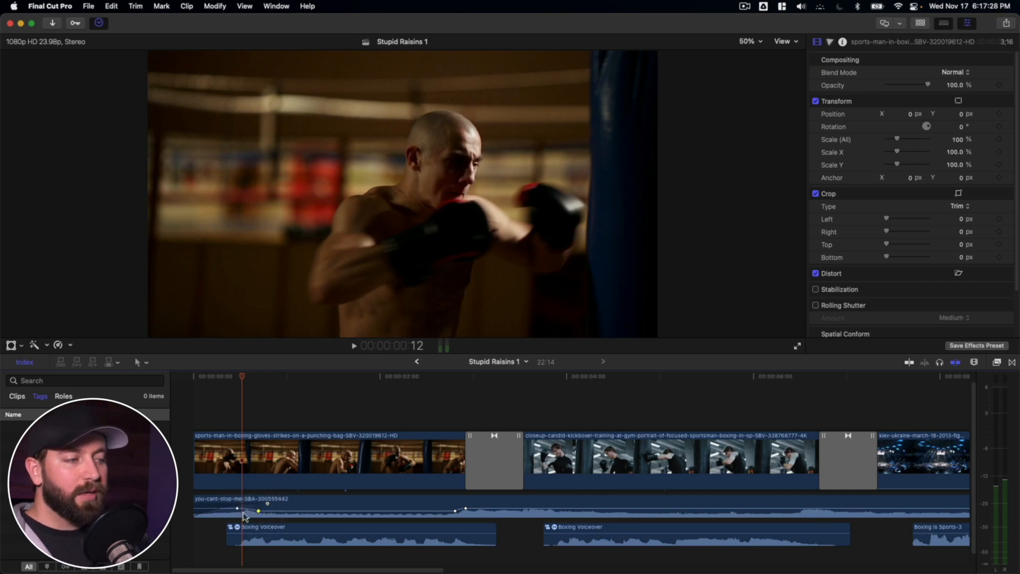
pyautogui.moveTo(258, 510); pyautogui.dragTo(258, 513)
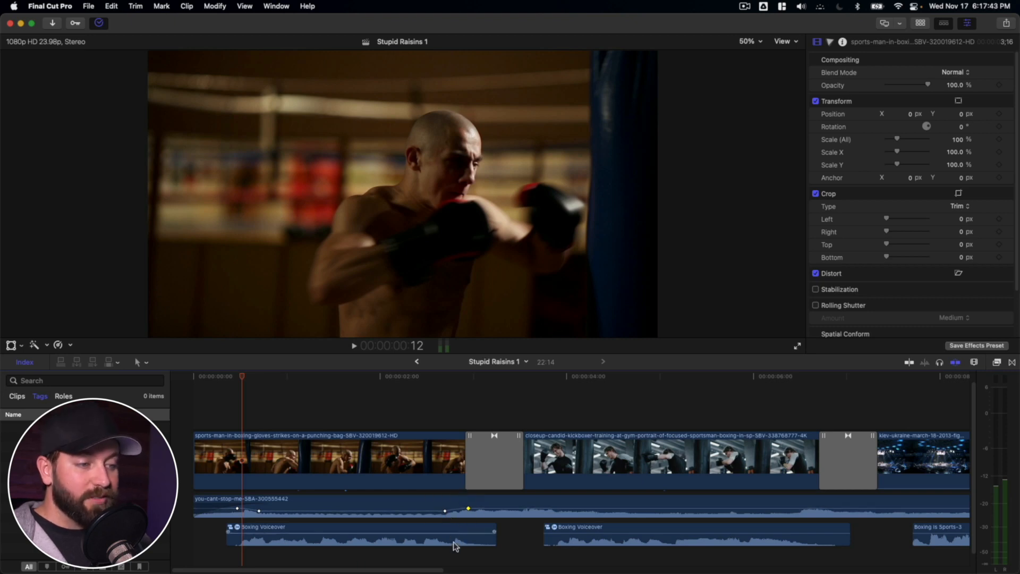
pyautogui.moveTo(467, 509); pyautogui.dragTo(447, 515)
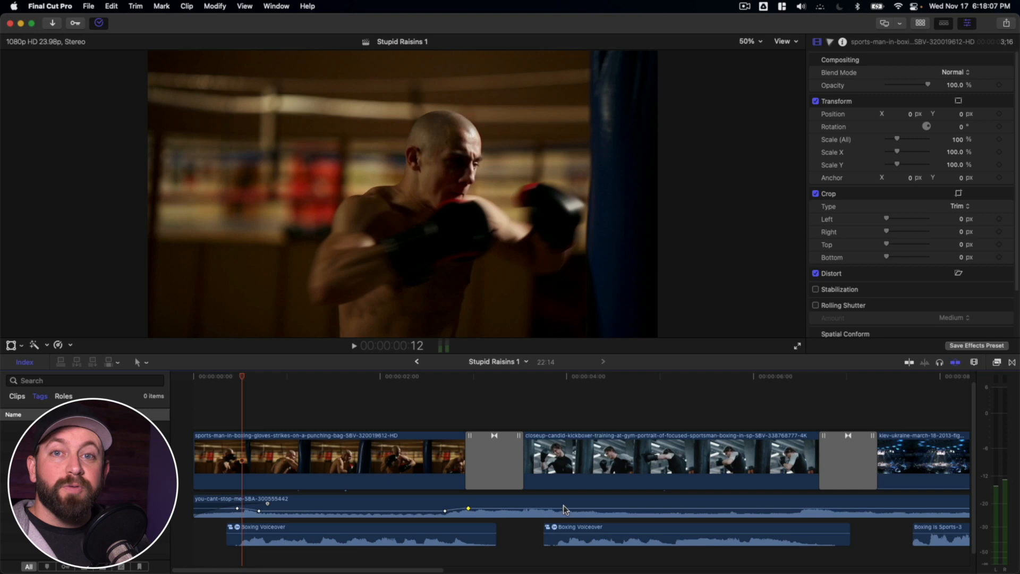
pyautogui.moveTo(562, 509); pyautogui.dragTo(559, 509)
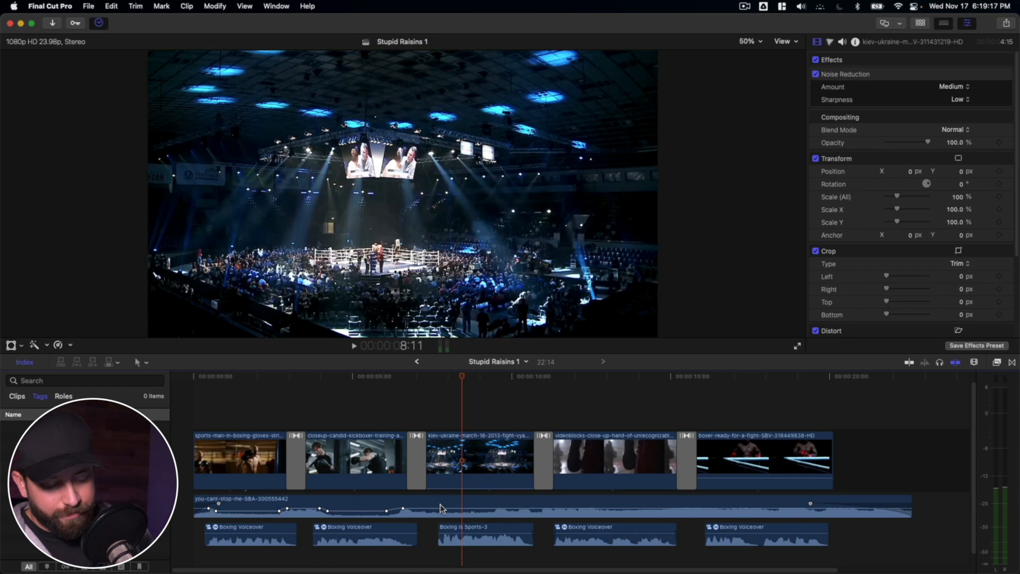
# Lower the music under a later voiceover clip and move the playhead to about 12 seconds.
pyautogui.moveTo(462, 510); pyautogui.dragTo(534, 513)
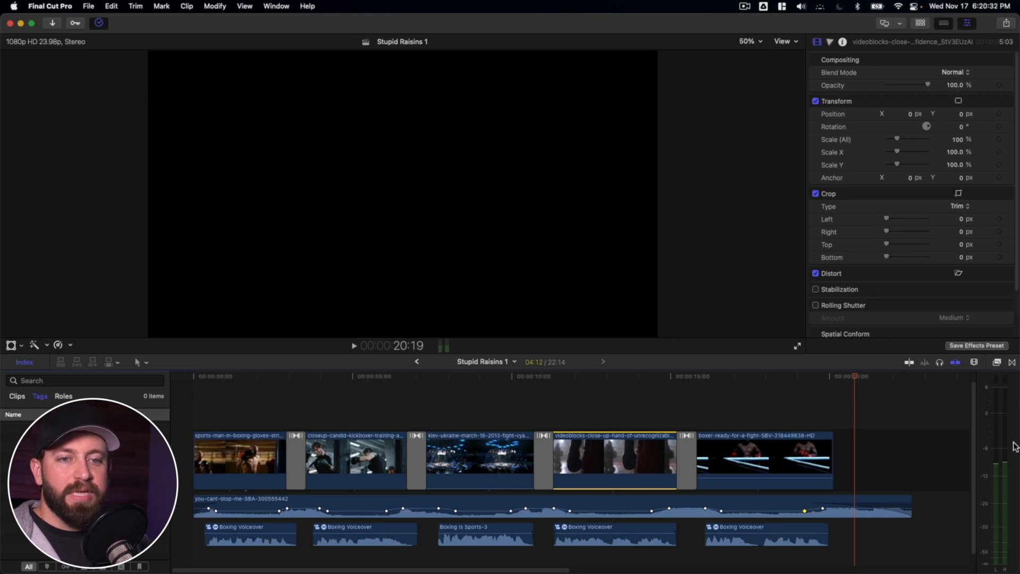
pyautogui.click(574, 376)
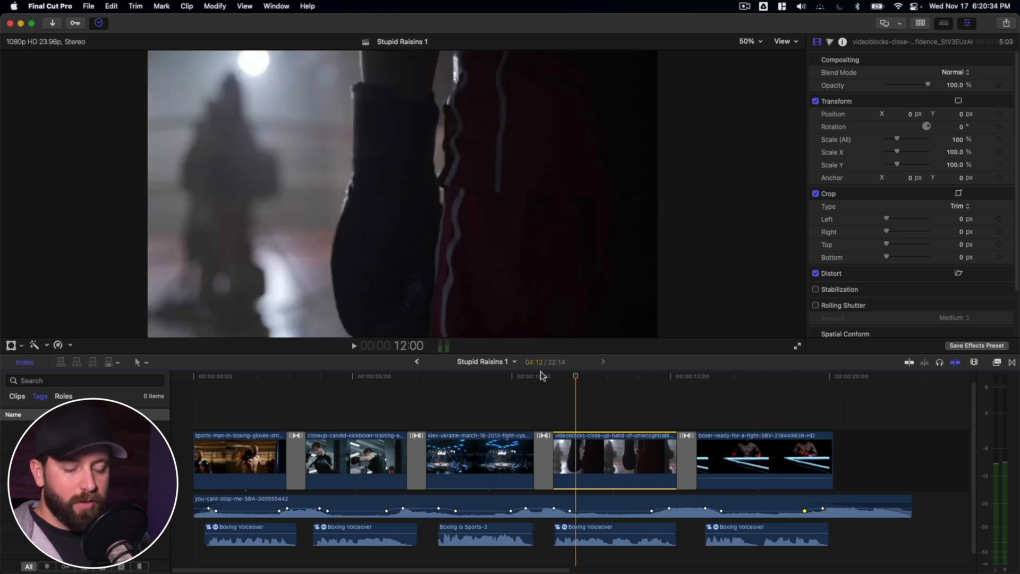